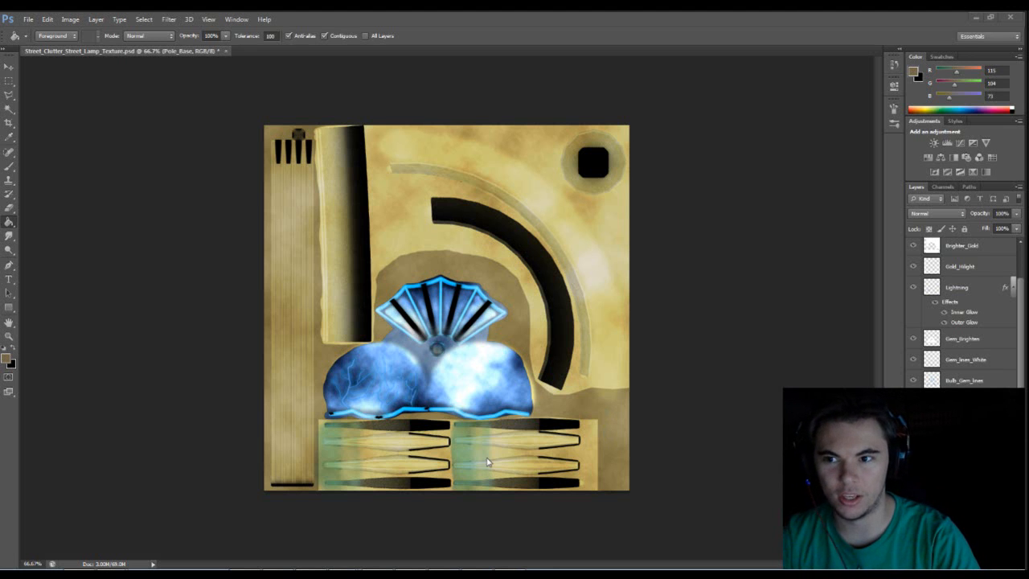
{"action": "mouse_move", "coordinate": [738, 254]}
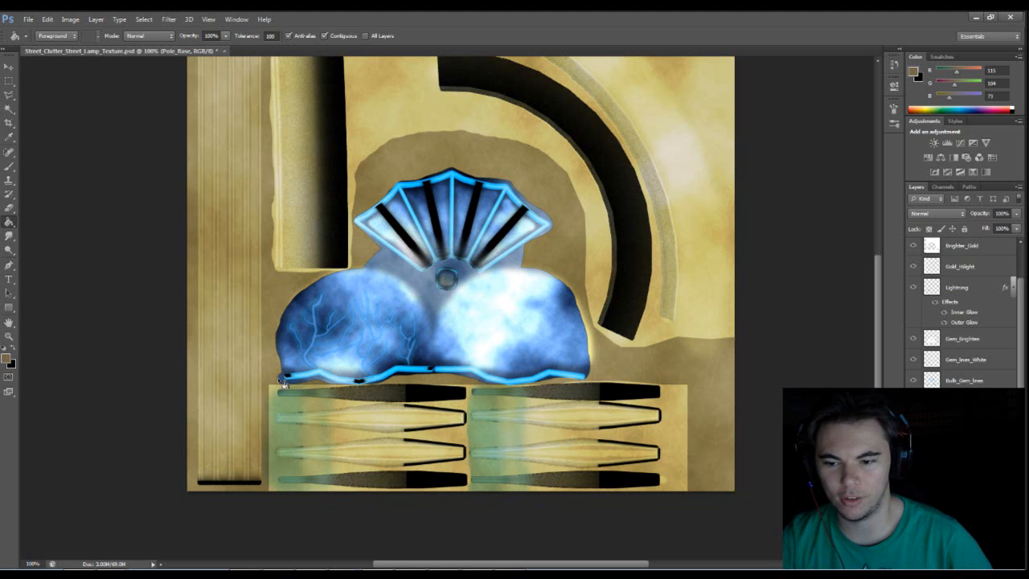
{"action": "mouse_move", "coordinate": [259, 246]}
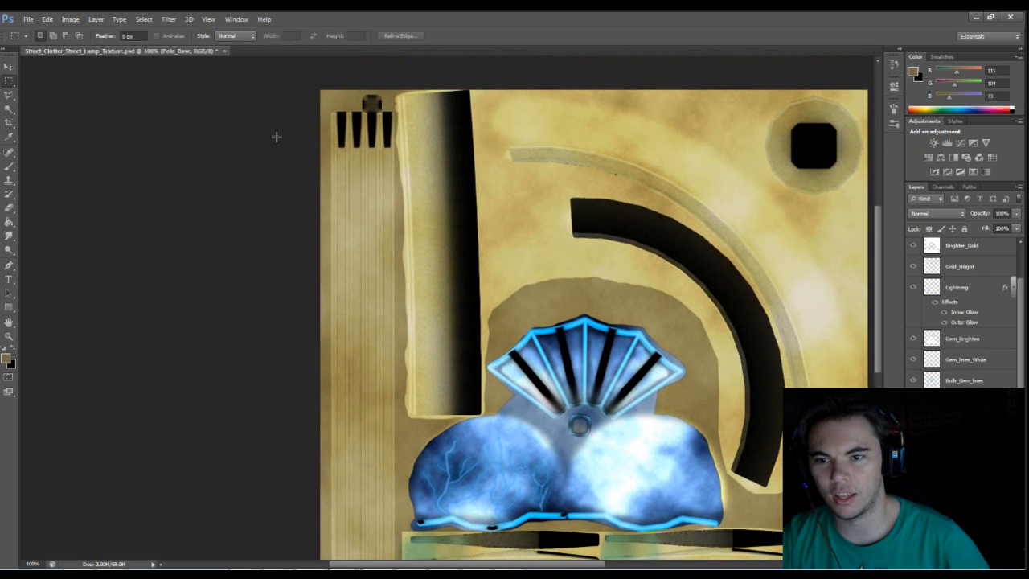
Scroll the layers to reach the UVW layer and left pole strip selection
{"action": "scroll", "scroll_direction": "down", "scroll_amount": 3}
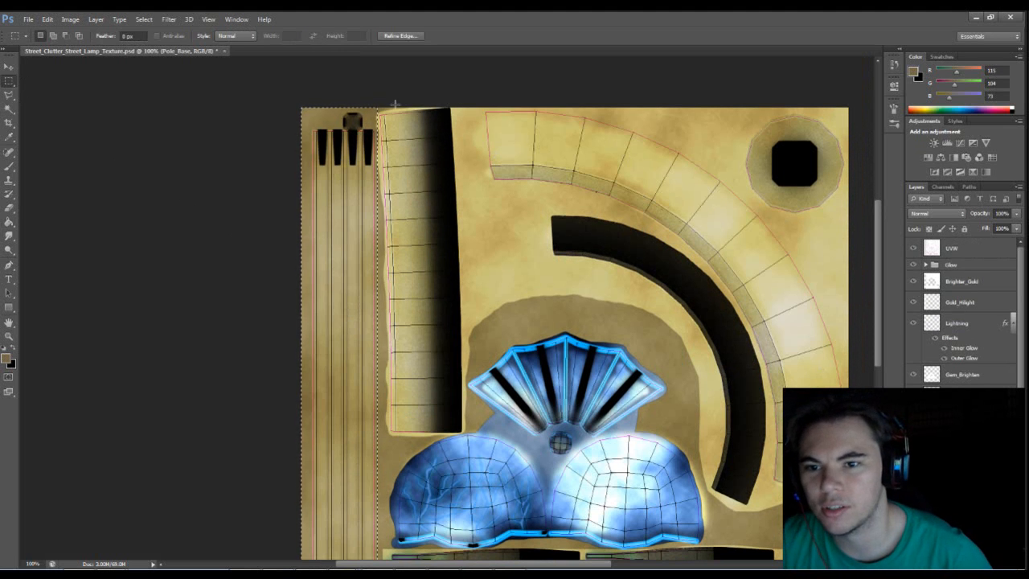
{"action": "scroll", "scroll_direction": "down", "scroll_amount": 3}
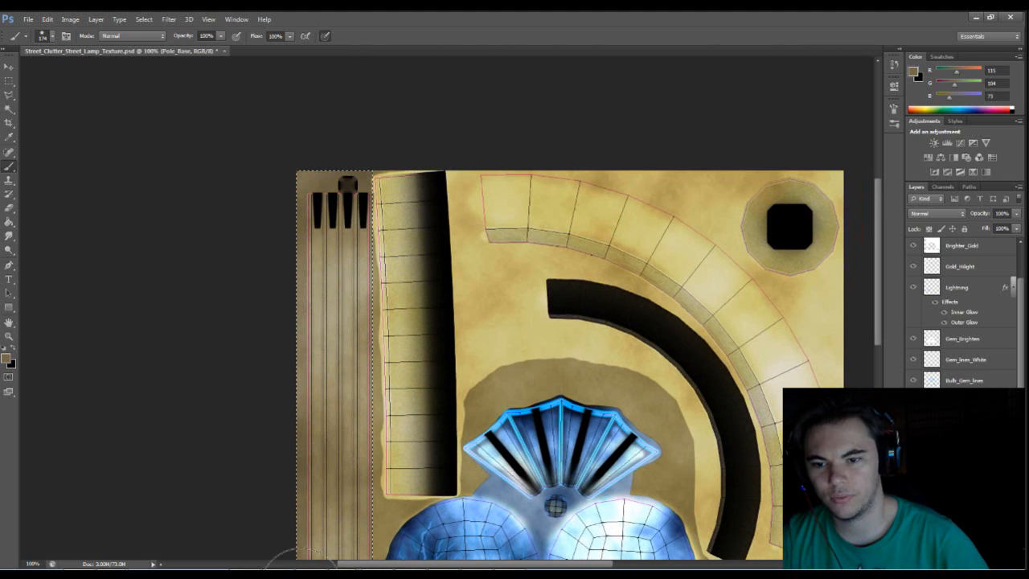
Confirm dark bronze #4f4733 as the paint colour for the left pole strip
{"action": "scroll", "scroll_direction": "down", "scroll_amount": 3}
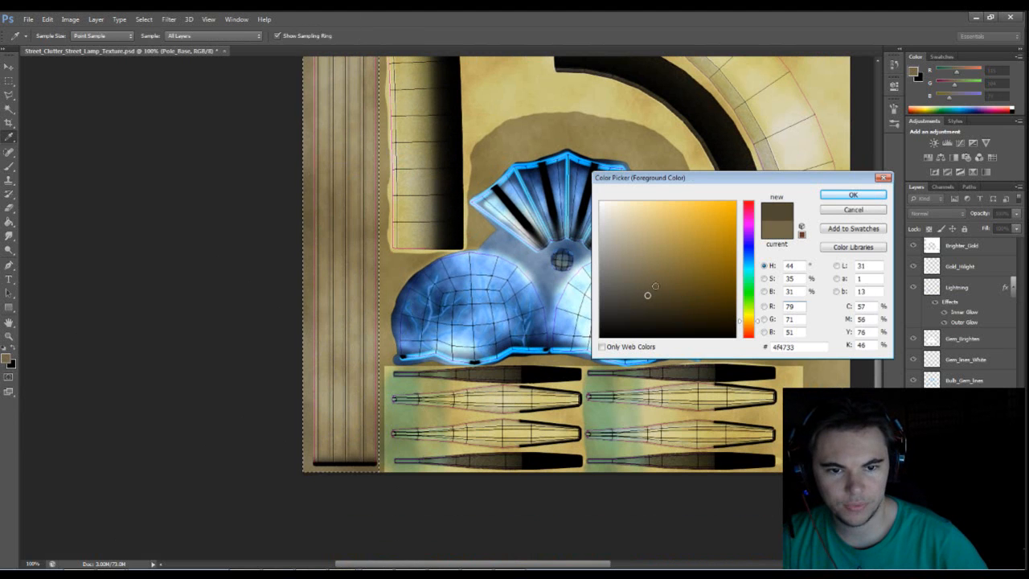
{"action": "left_click", "coordinate": [853, 195]}
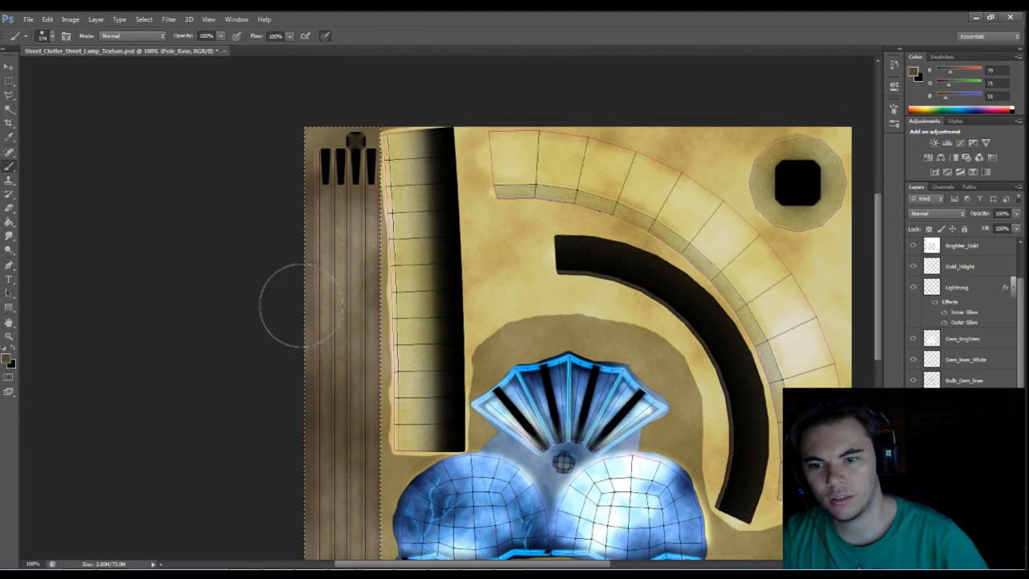
{"action": "mouse_move", "coordinate": [337, 398]}
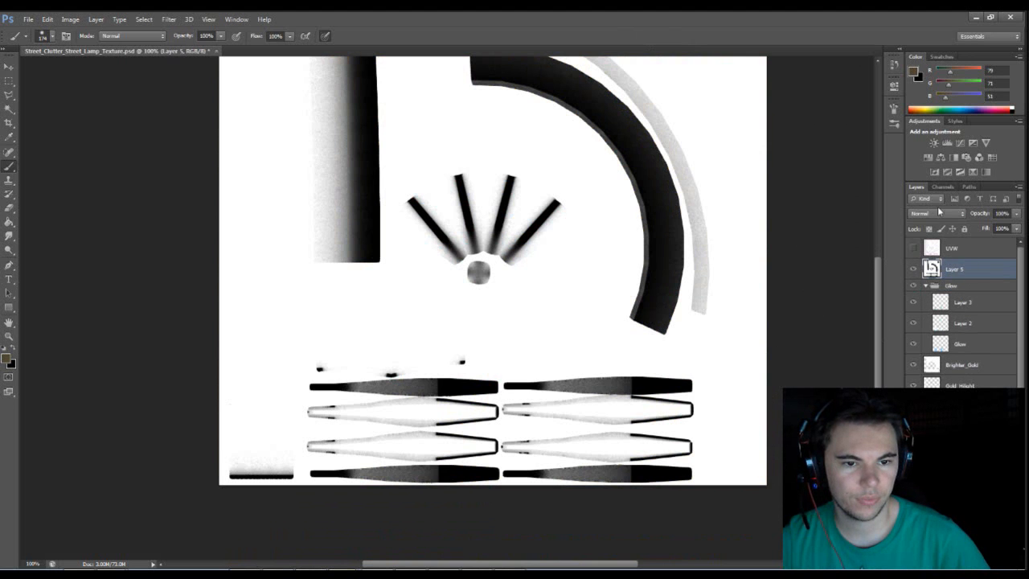
Set the pasted AO map Layer 5 to Multiply blend mode
{"action": "left_click", "coordinate": [928, 213]}
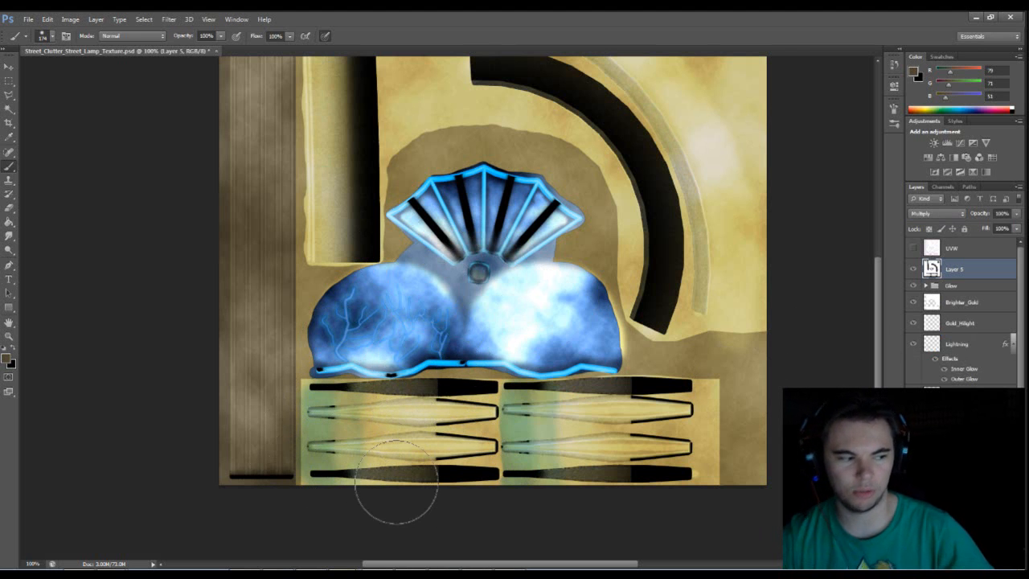
{"action": "mouse_move", "coordinate": [849, 278]}
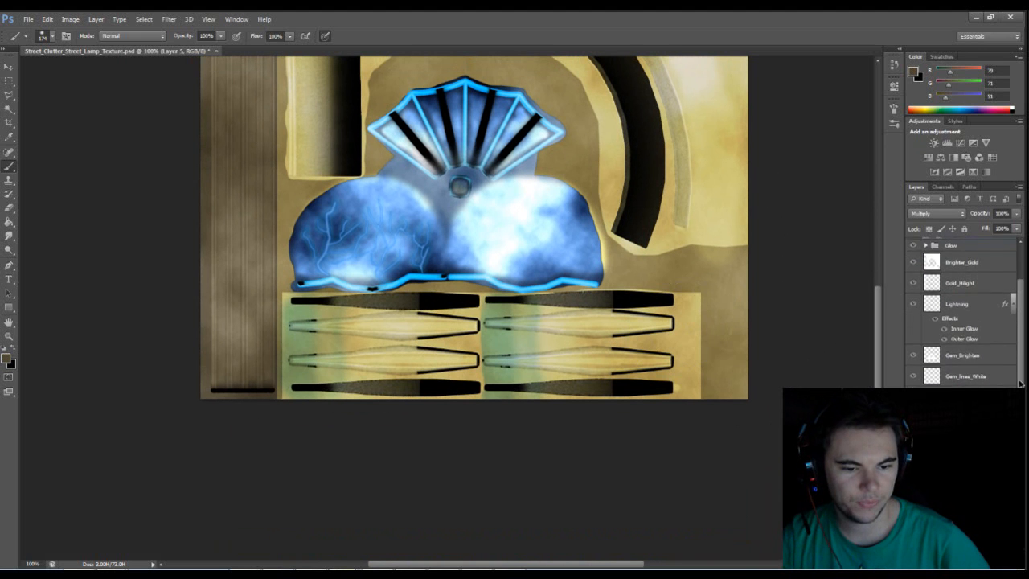
Save as Targa, replacing the existing Street_Clutter_Street_Lamp_Texture.tga
{"action": "scroll", "scroll_direction": "down", "scroll_amount": 3}
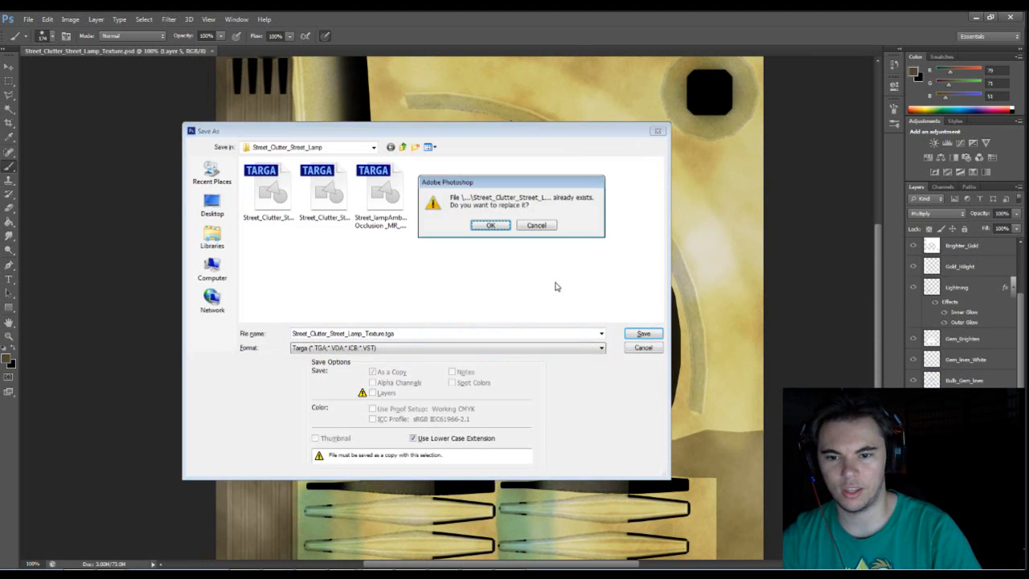
{"action": "left_click", "coordinate": [490, 225]}
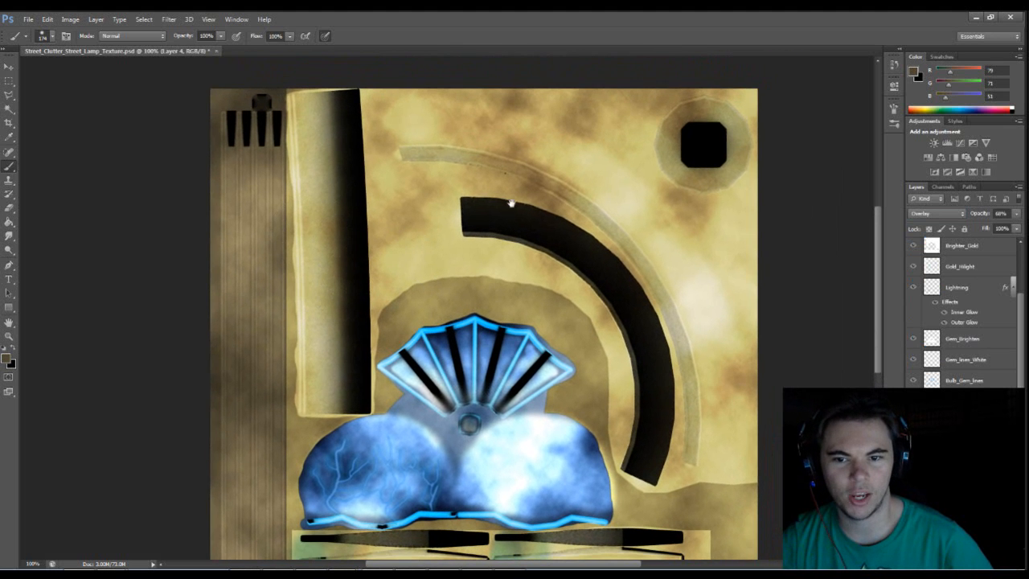
Check the 68% Overlay cloud layer by panning toward the lower texture
{"action": "scroll", "scroll_direction": "down", "scroll_amount": 3}
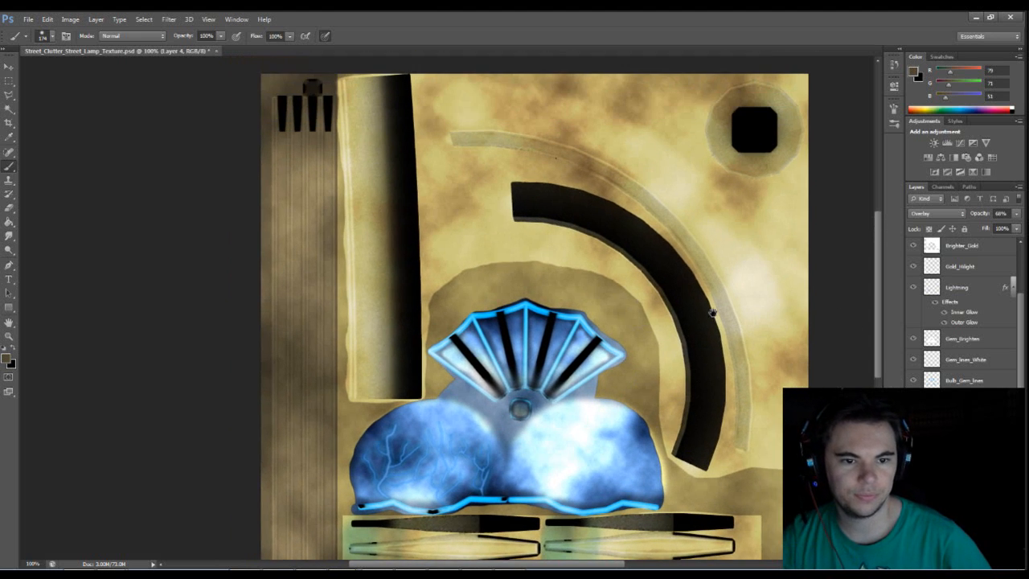
{"action": "mouse_move", "coordinate": [721, 309]}
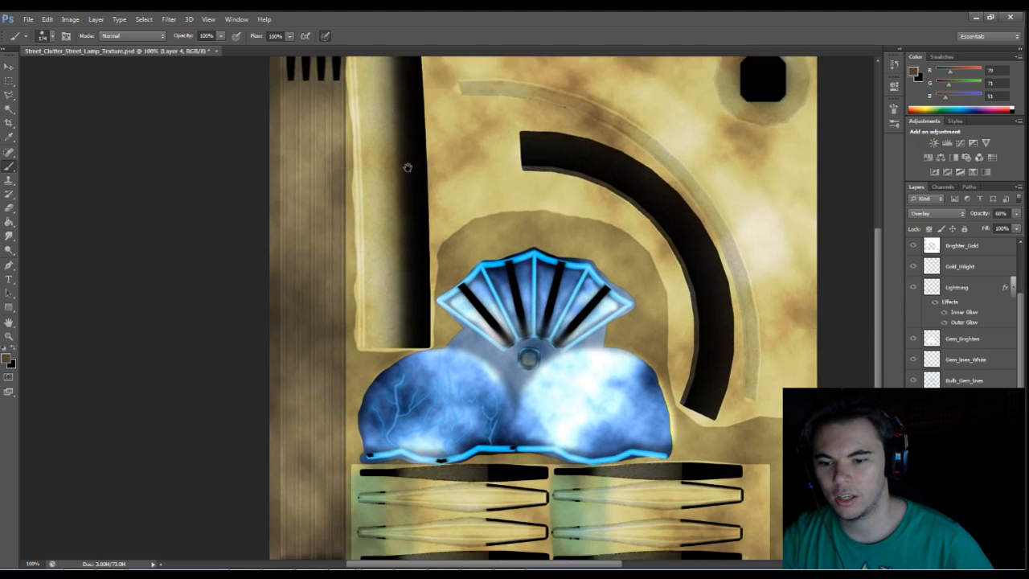
{"action": "left_click_drag", "start_coordinate": [408, 166], "coordinate": [388, 215]}
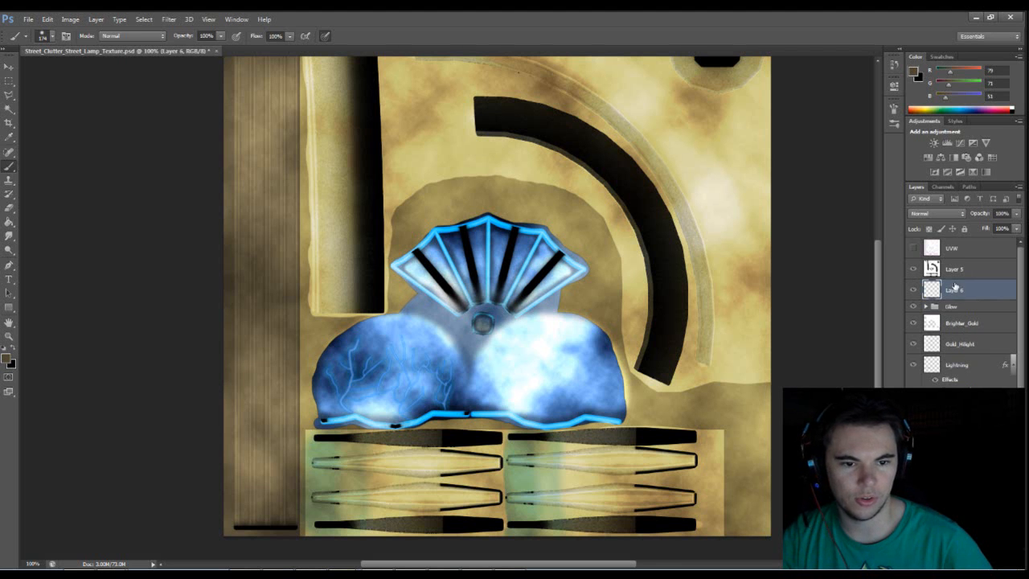
Rename Layer 6 to 'Bolts'
{"action": "double_click", "coordinate": [956, 288]}
{"action": "type", "text": "Bolts"}
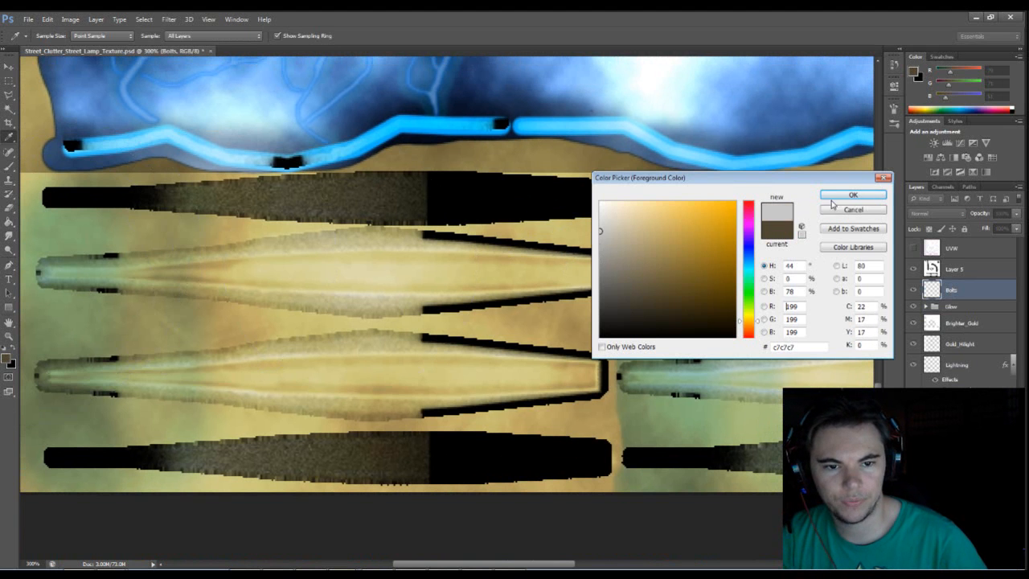
Accept light grey RGB 199,199,199 as the bolt paint colour
{"action": "left_click", "coordinate": [853, 195]}
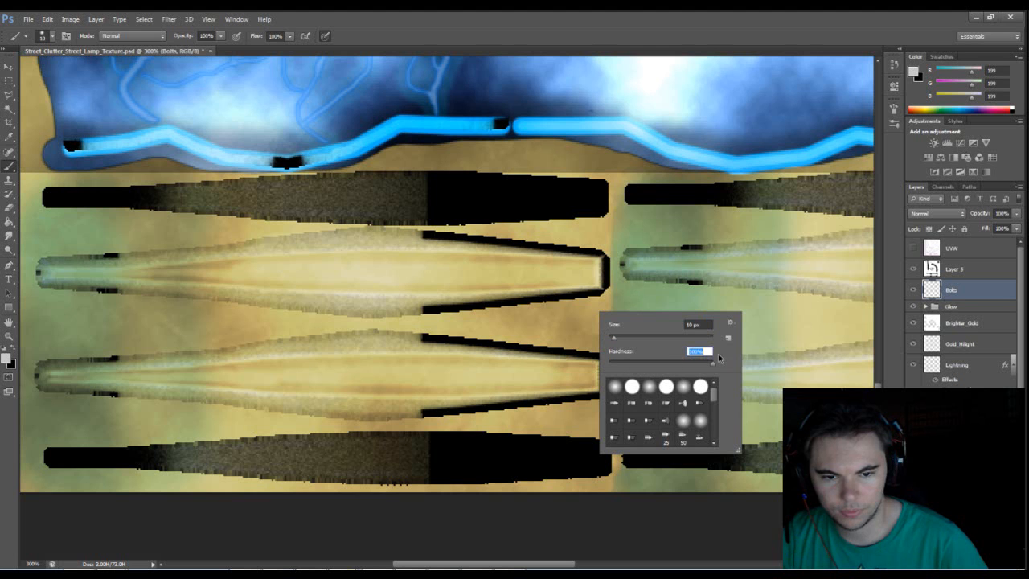
{"action": "mouse_move", "coordinate": [584, 270]}
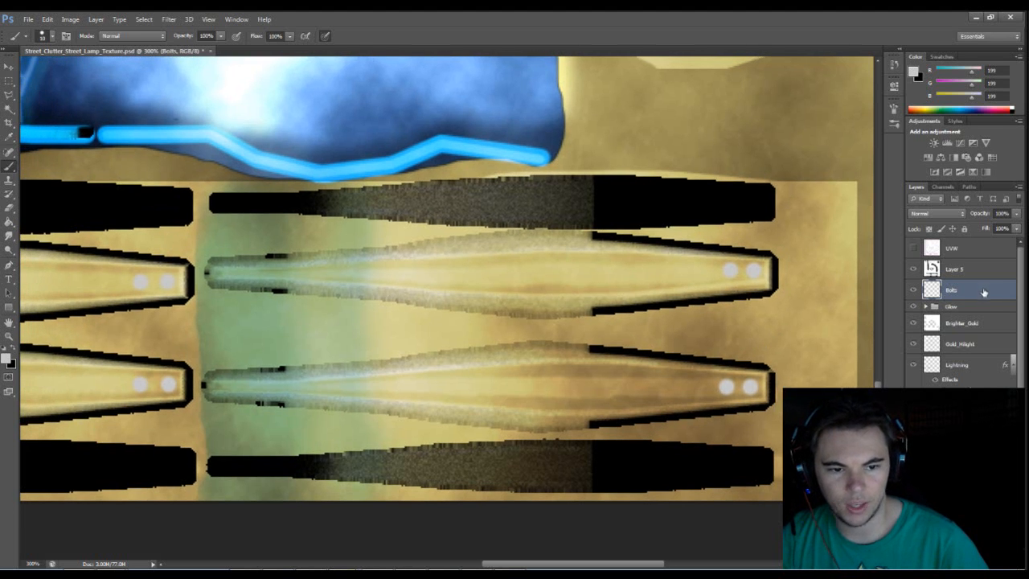
Add a drop shadow to the Bolts layer with Distance 0, Spread 26, Size 2
{"action": "double_click", "coordinate": [965, 289]}
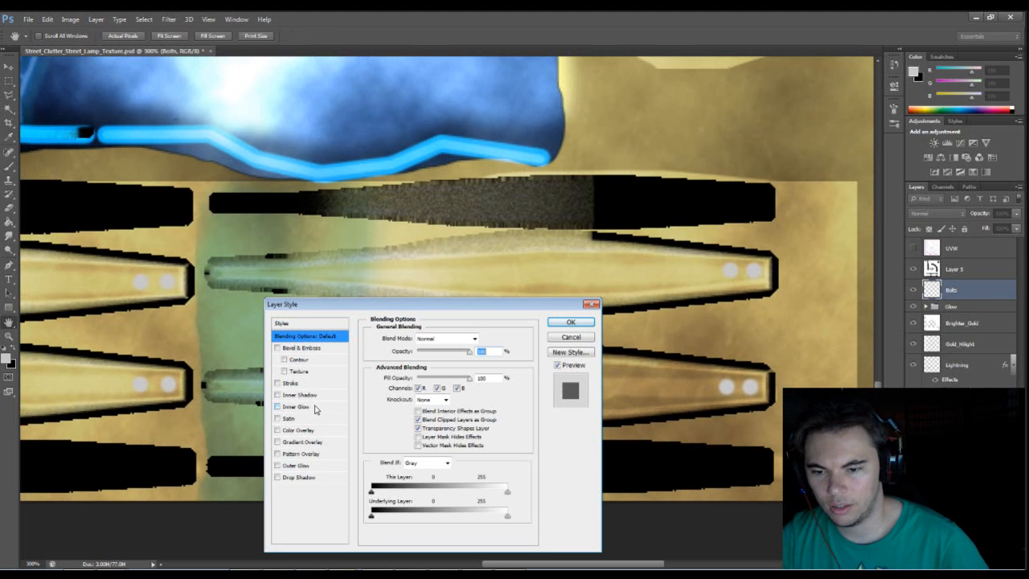
{"action": "left_click", "coordinate": [296, 477]}
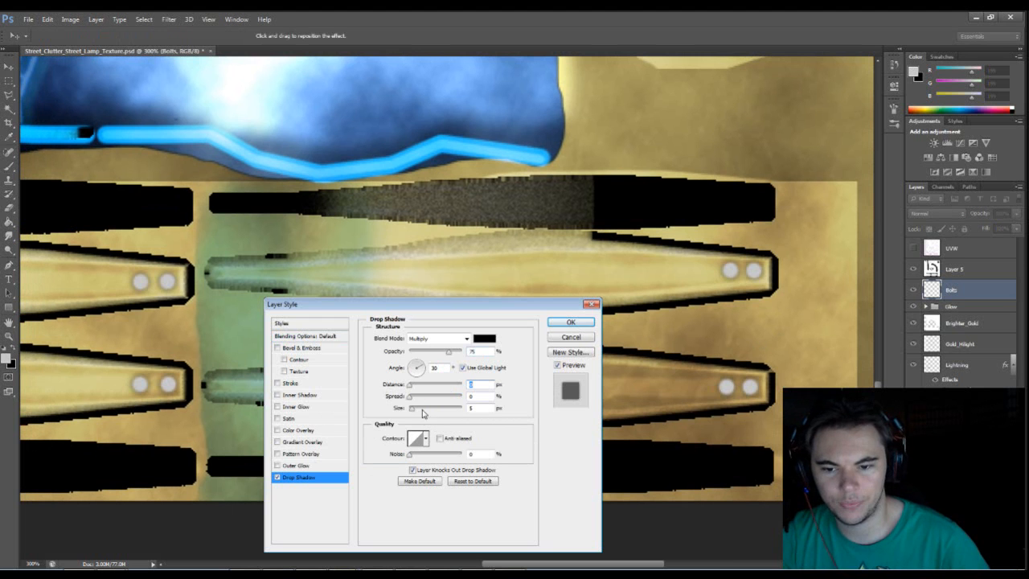
{"action": "left_click_drag", "start_coordinate": [415, 408], "coordinate": [471, 408]}
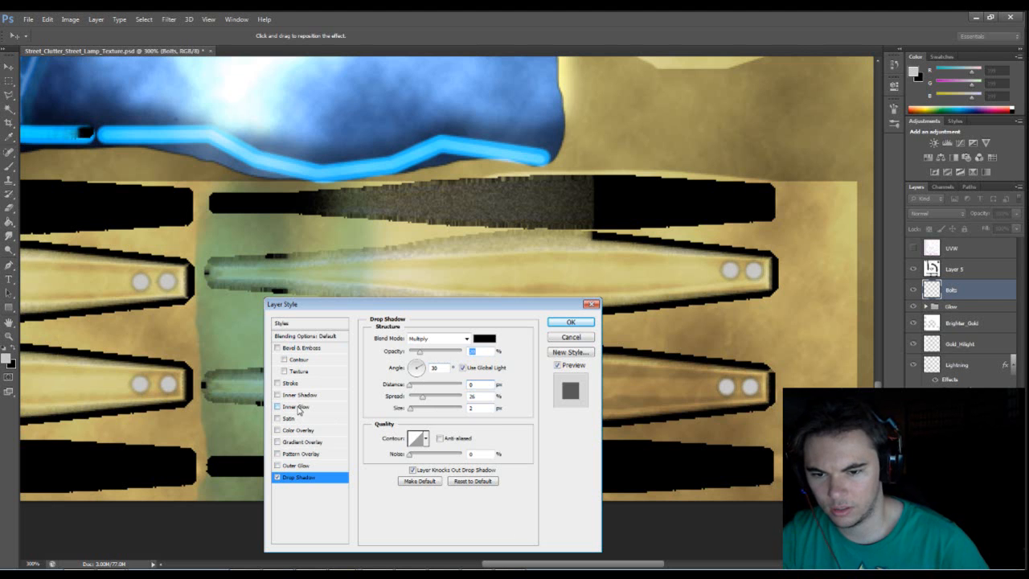
Add a white inner glow (Choke 0, Size 6) and apply the layer styles
{"action": "left_click", "coordinate": [296, 406]}
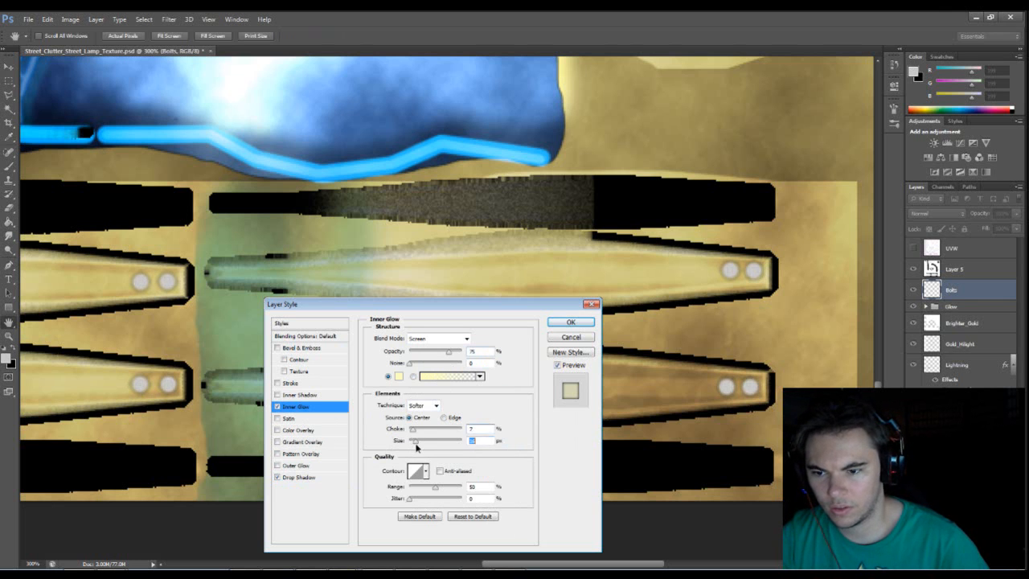
{"action": "left_click", "coordinate": [396, 376]}
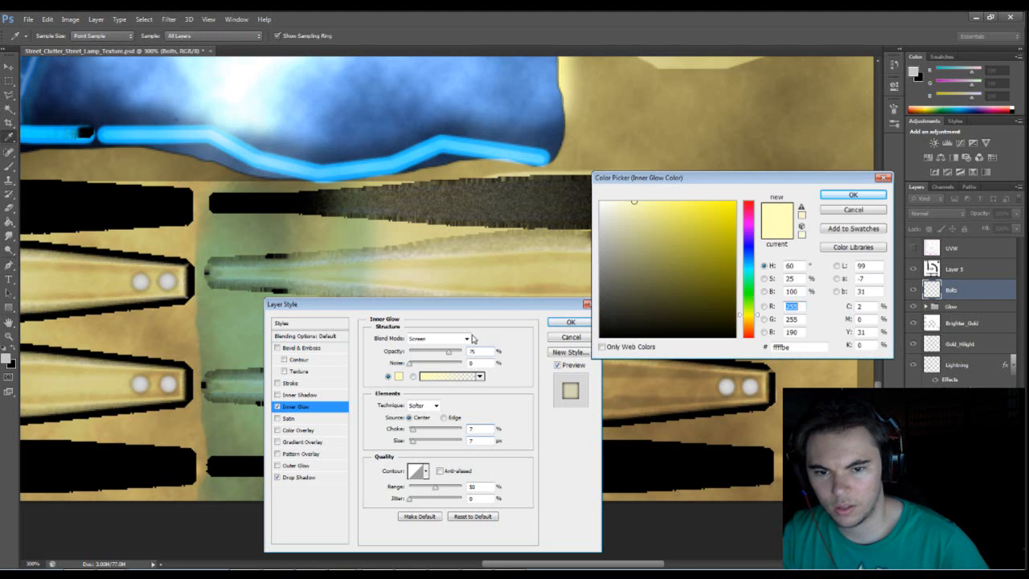
{"action": "left_click", "coordinate": [853, 194]}
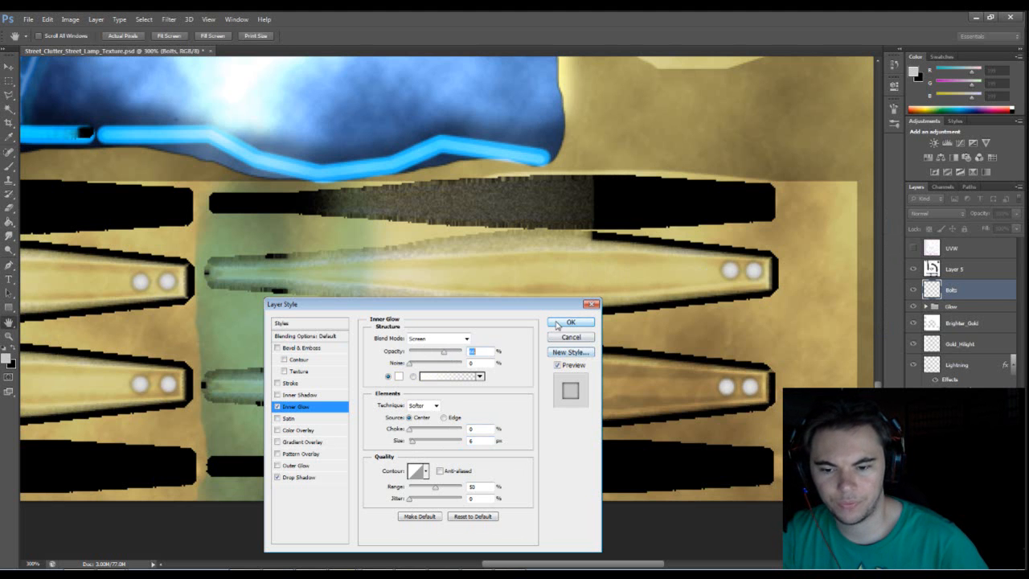
{"action": "left_click", "coordinate": [568, 321]}
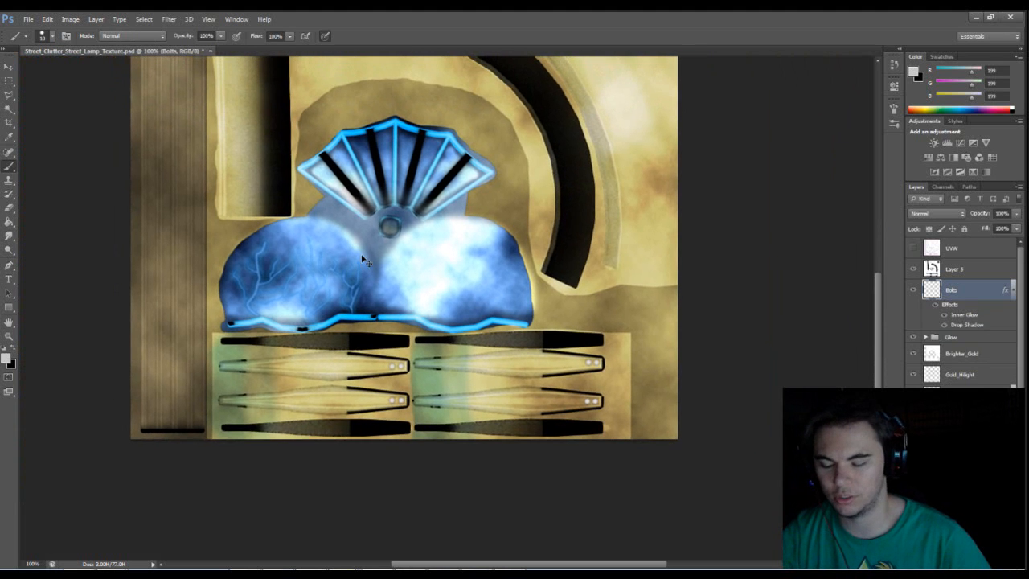
Save as Street_Clutter_Street_Lamp_Texture.psd in PSD format
{"action": "key", "text": "ctrl+shift+s"}
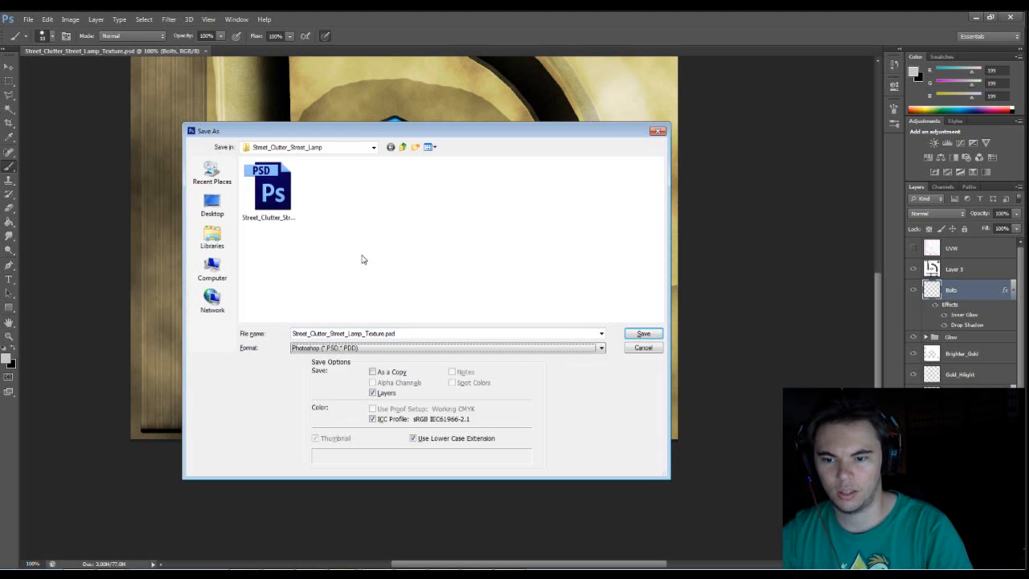
{"action": "left_click", "coordinate": [643, 333]}
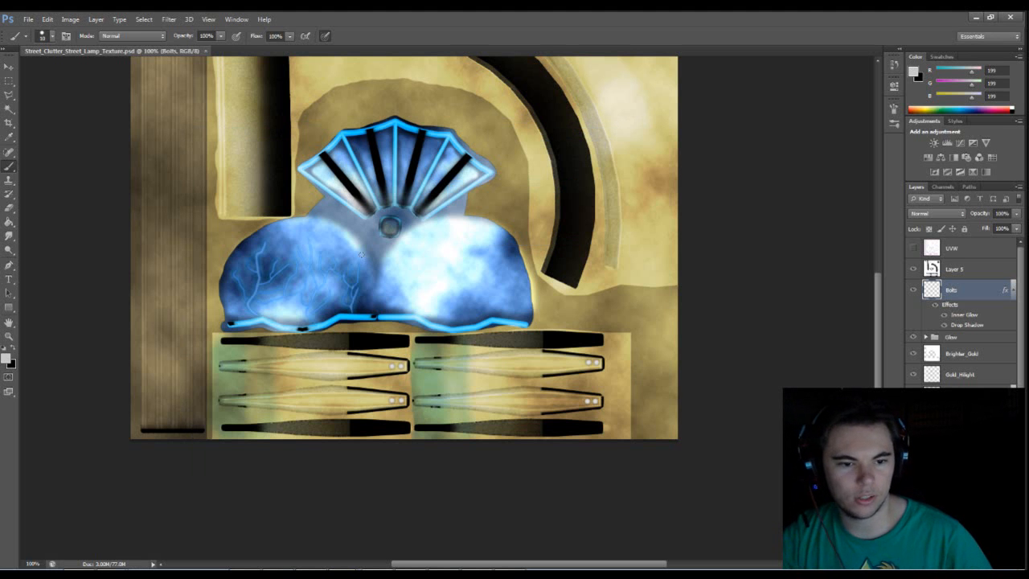
{"action": "mouse_move", "coordinate": [695, 209]}
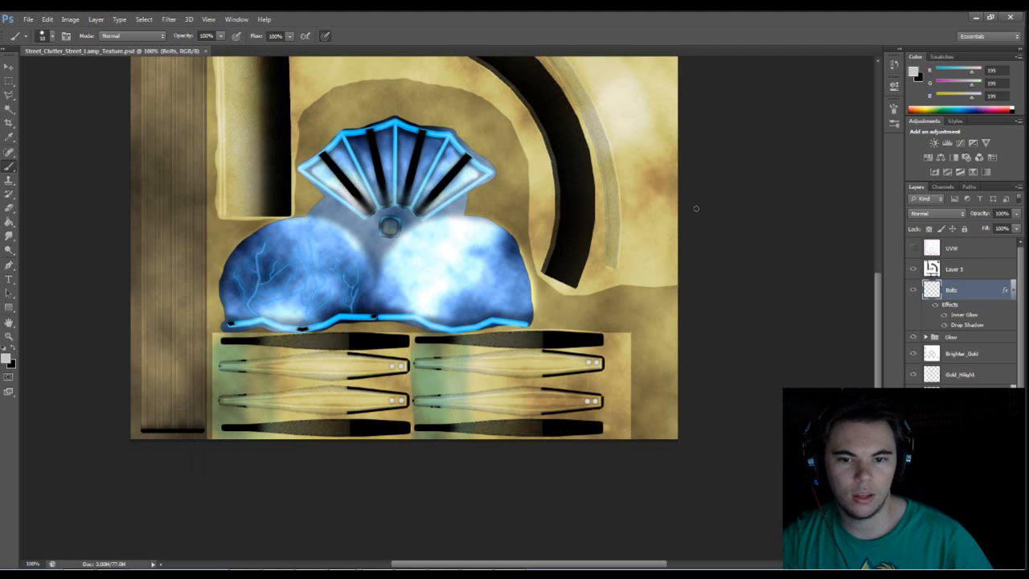